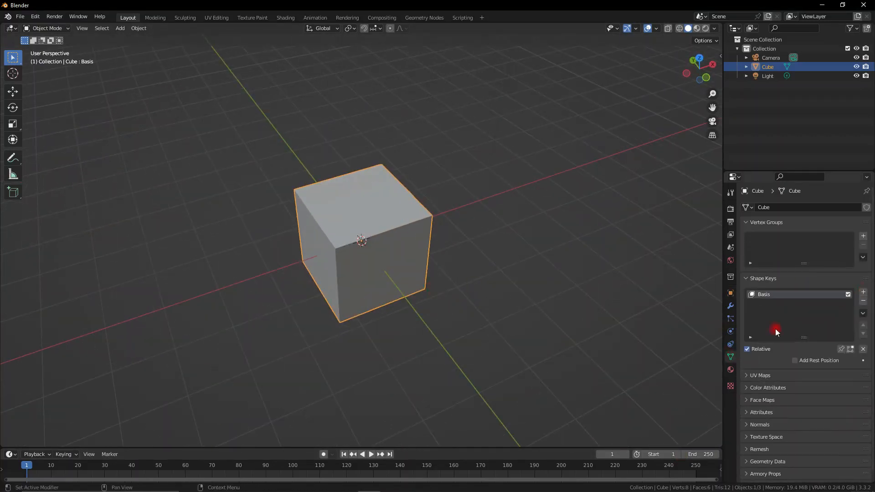
# - Add a Key 1 shape key that flattens the cube, and attach a new Armory MyNodeTree trait
pyautogui.click(862, 292)
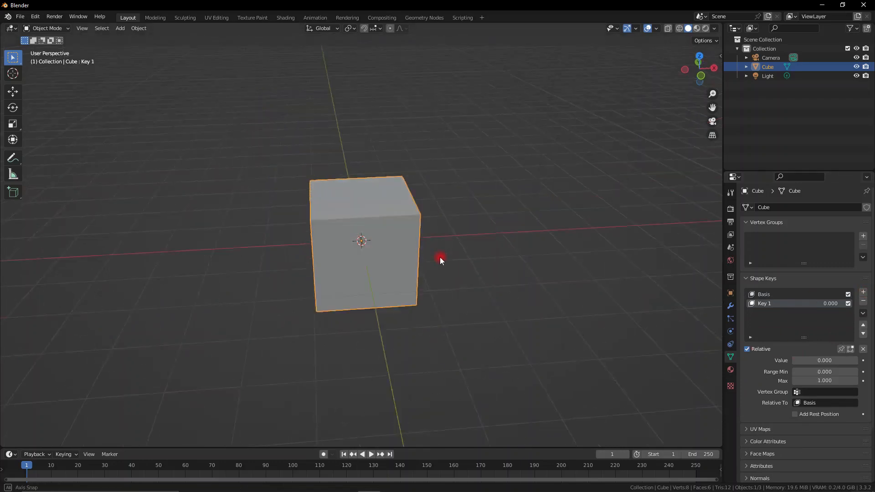
pyautogui.press('Tab')
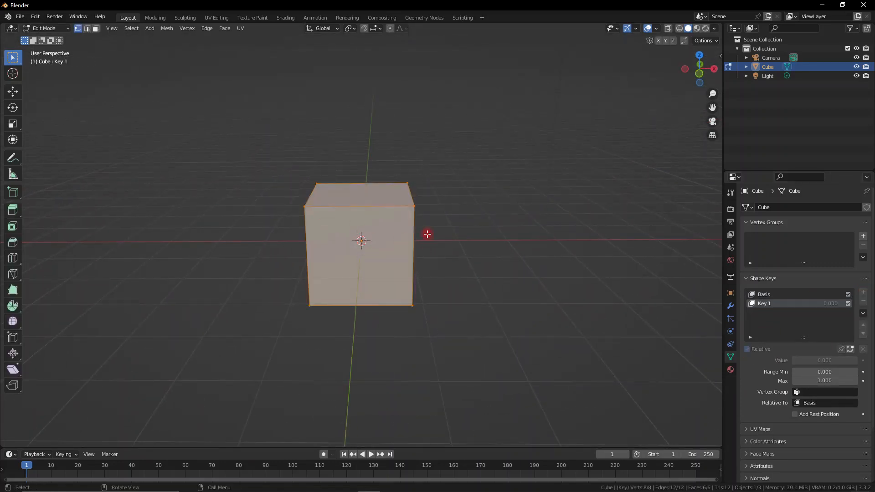
pyautogui.press('s')
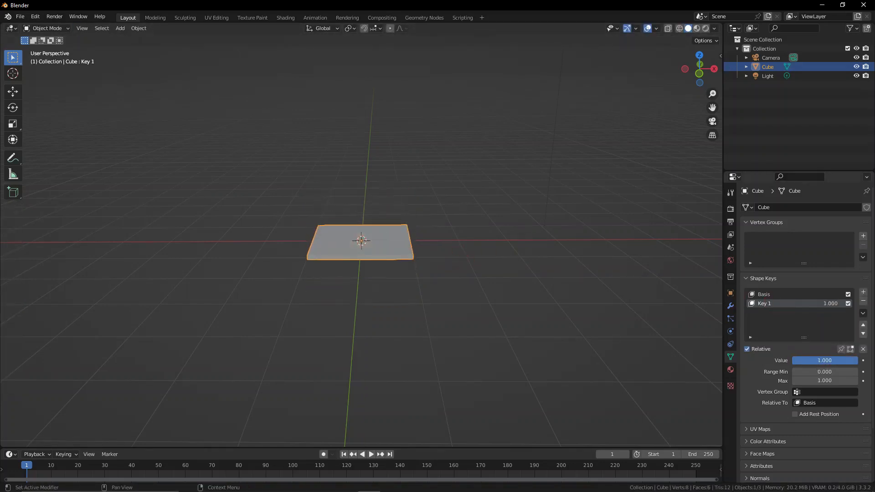
pyautogui.click(824, 360)
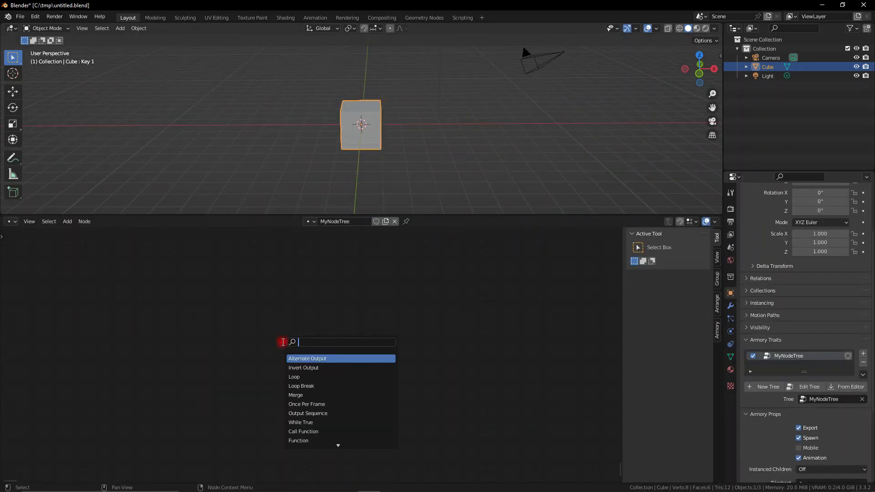
# - Wire a left mouse click node to Set Object Shape Key targeting Cube's Key 1 at 1.0
pyautogui.click(307, 359)
pyautogui.write('s')
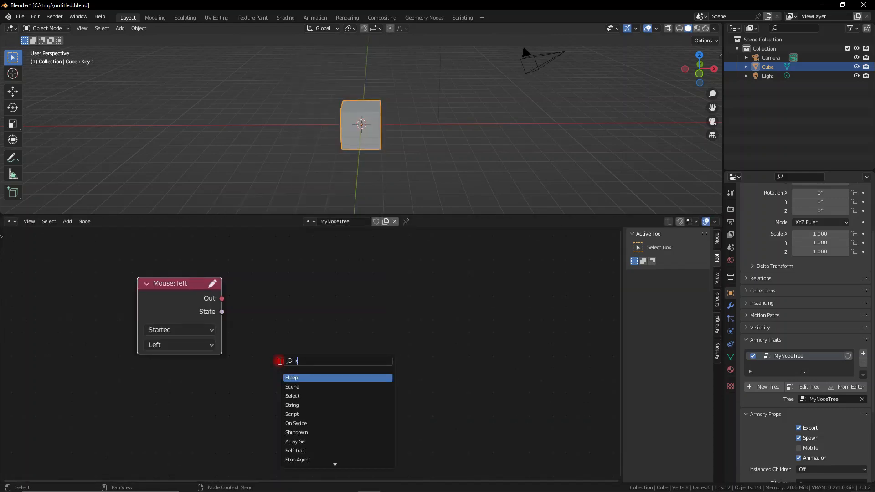
pyautogui.write('hape')
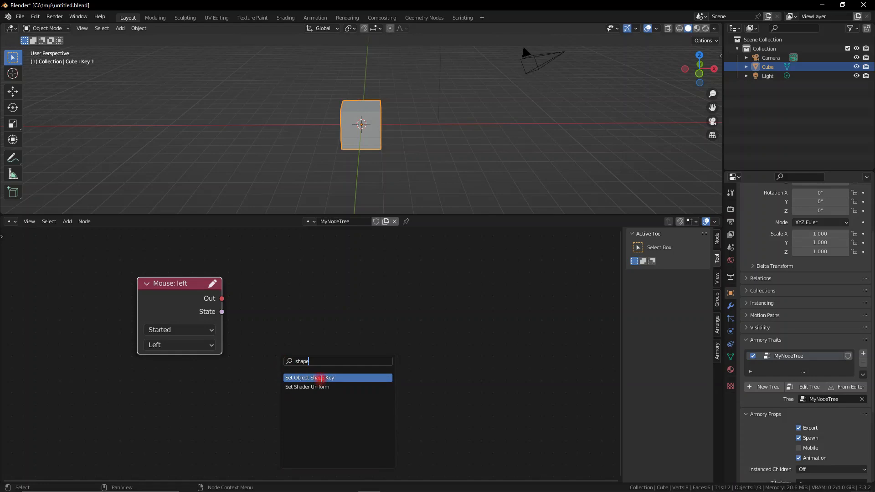
pyautogui.click(309, 377)
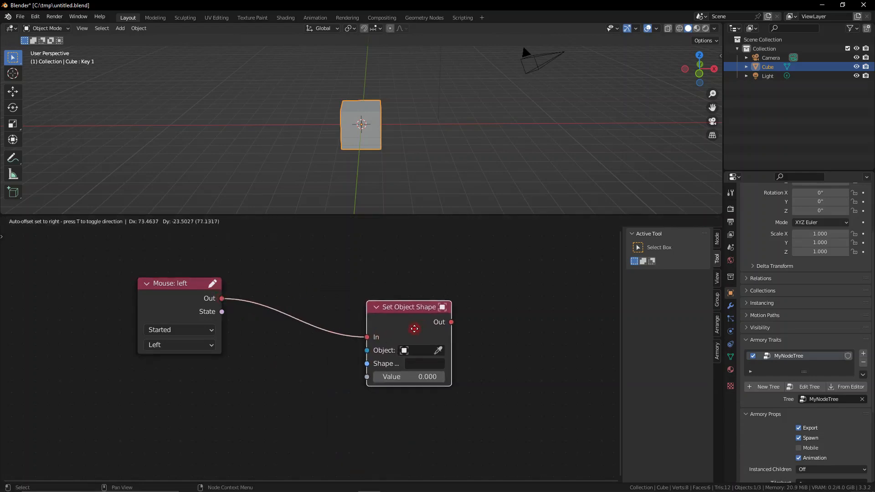
pyautogui.click(424, 365)
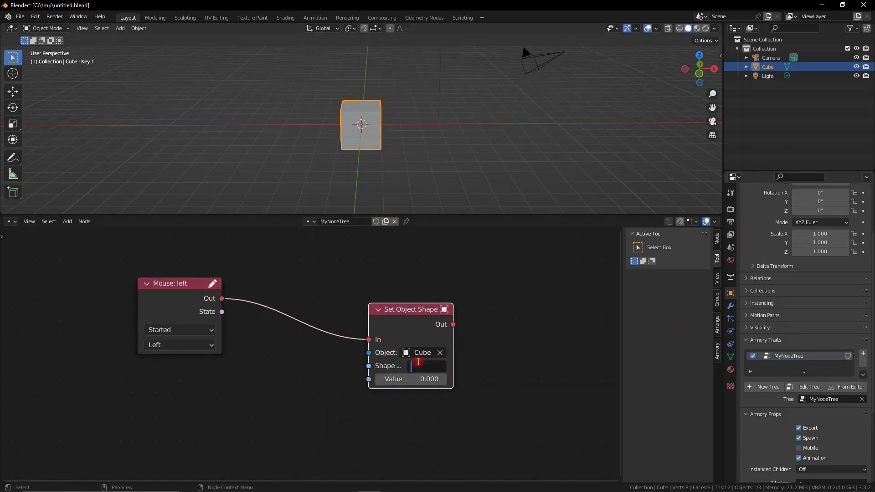
pyautogui.write('Key1')
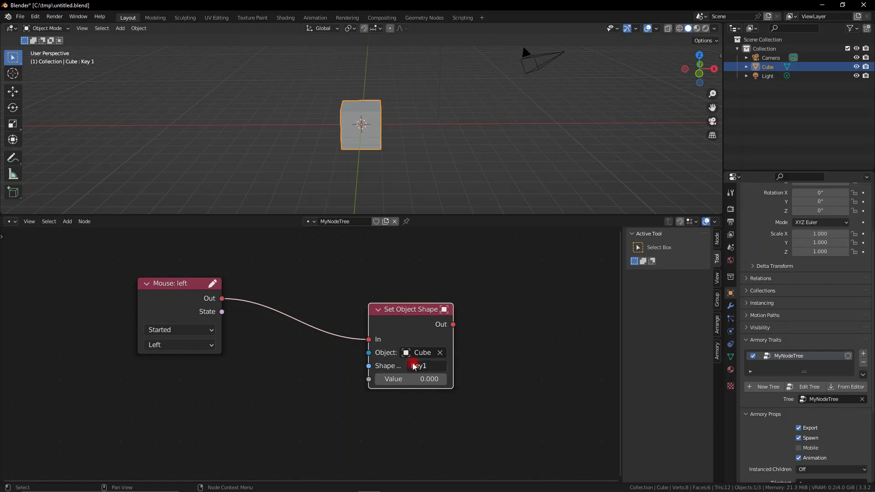
pyautogui.click(731, 356)
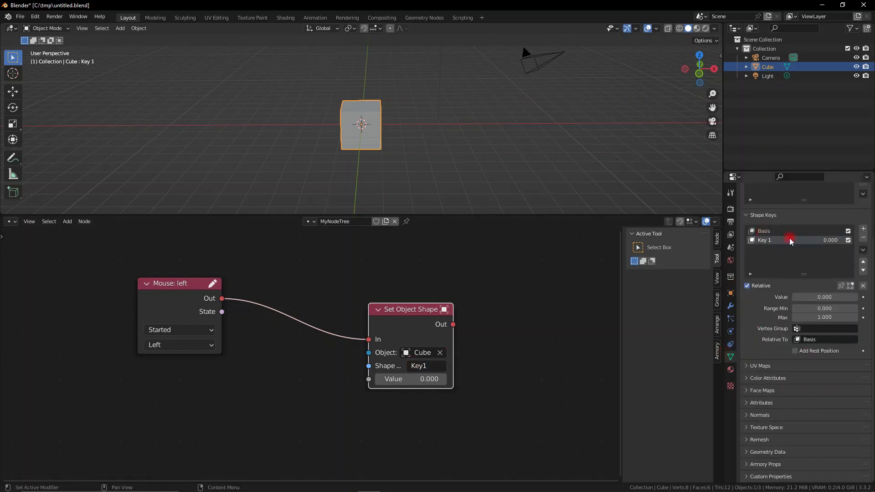
pyautogui.doubleClick(426, 365)
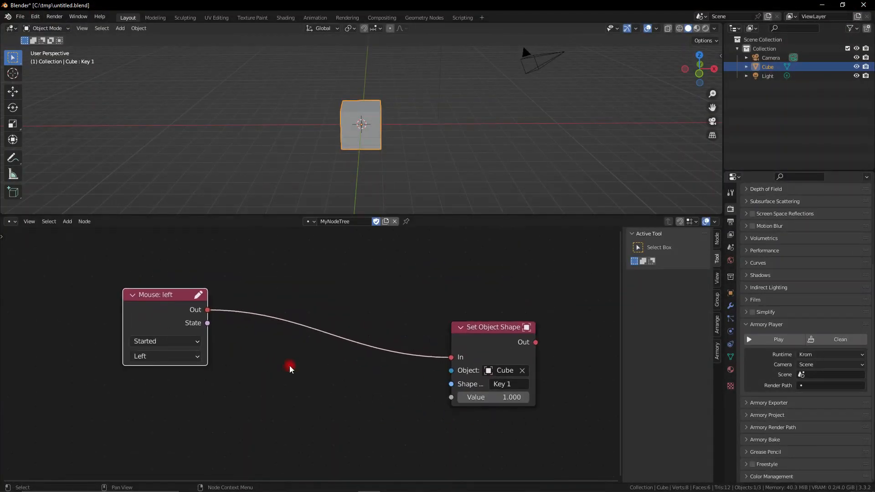
# - Add an ExpoOut Tween Float from 0 to 1 driving Key 1's shape value on click
pyautogui.write('tw')
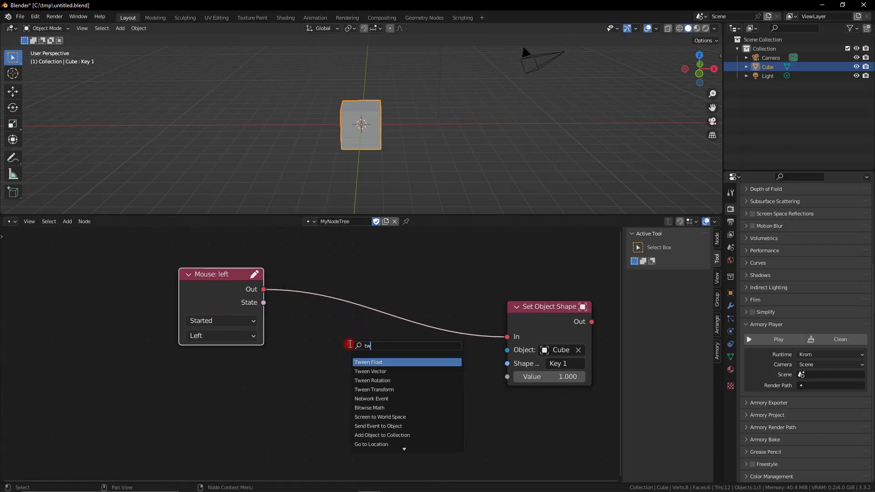
pyautogui.click(368, 362)
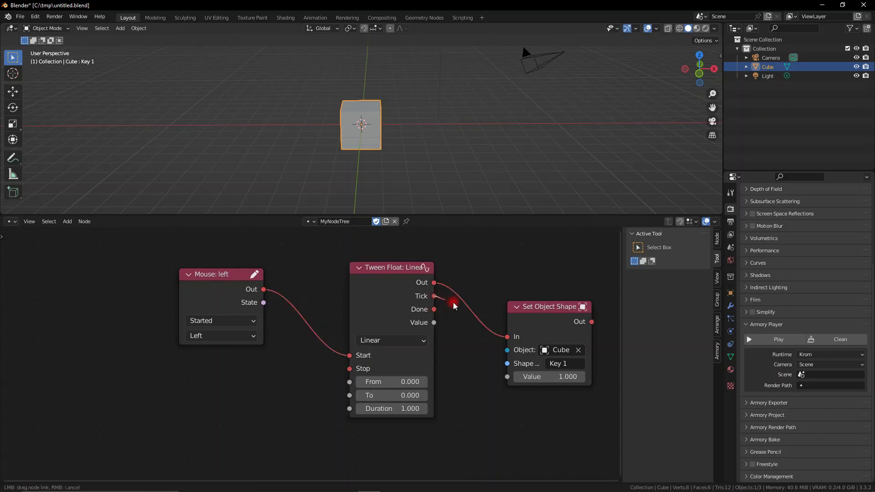
pyautogui.moveTo(434, 322); pyautogui.dragTo(508, 377)
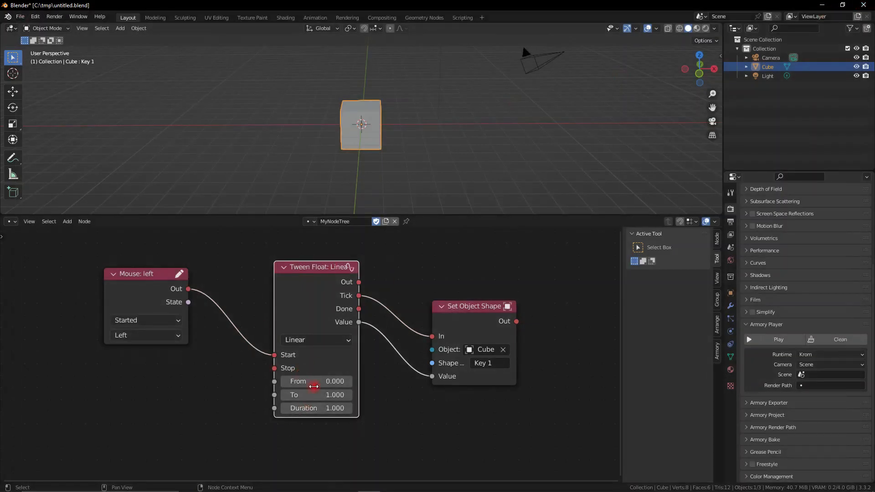
pyautogui.click(316, 339)
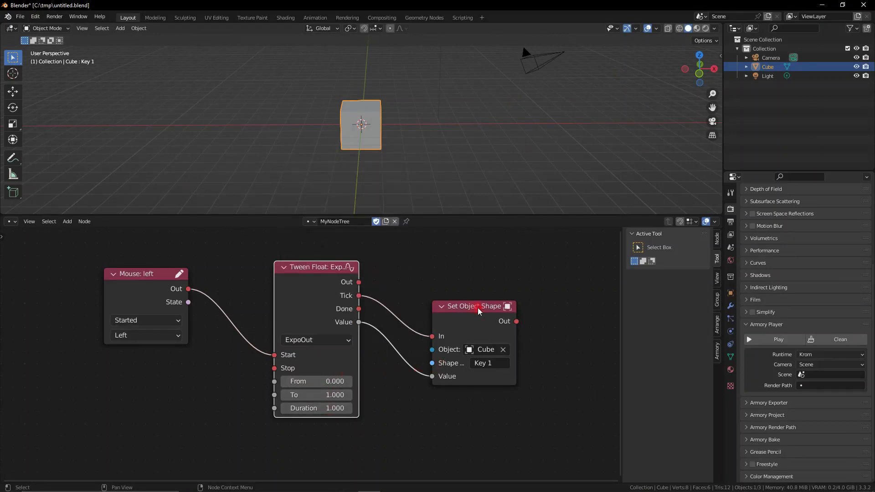
pyautogui.click(778, 339)
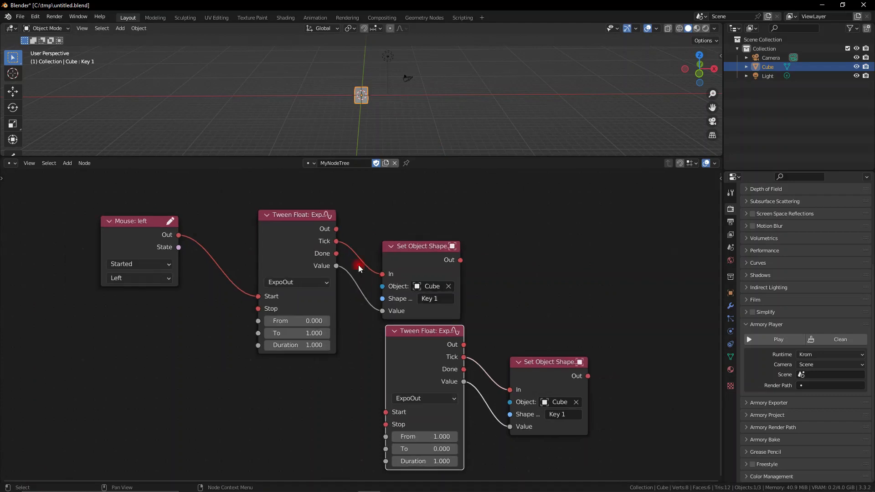
# - Duplicate the tween and shape nodes into a reverse tween running Key 1 from 1 to 0
pyautogui.moveTo(336, 266); pyautogui.dragTo(386, 412)
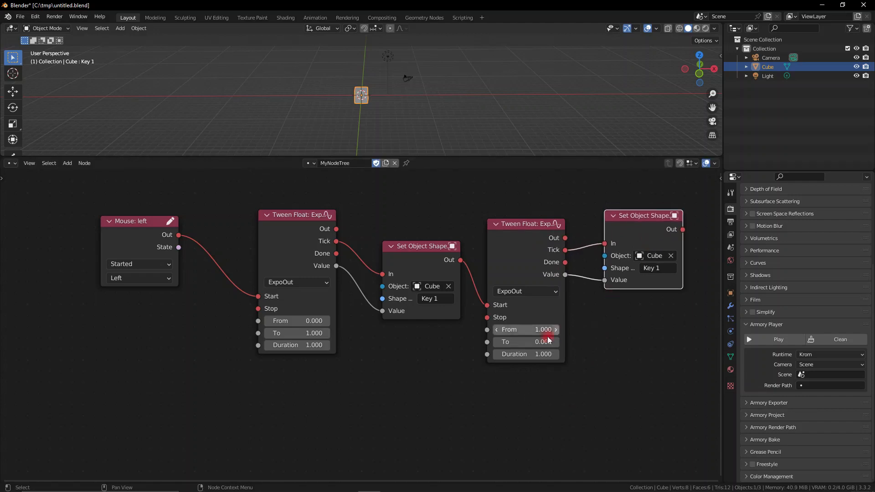
pyautogui.click(778, 339)
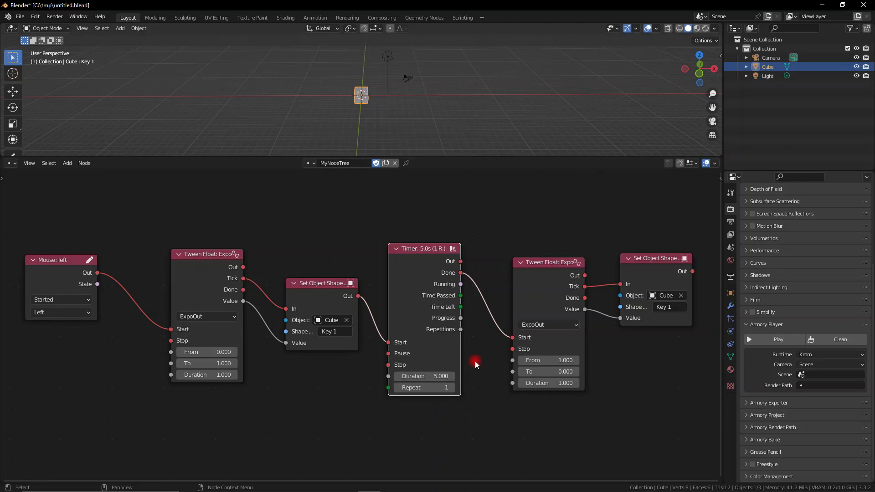
# - Insert a Timer node with Duration 5 and Repeat 1 before the reverse tween
pyautogui.click(779, 339)
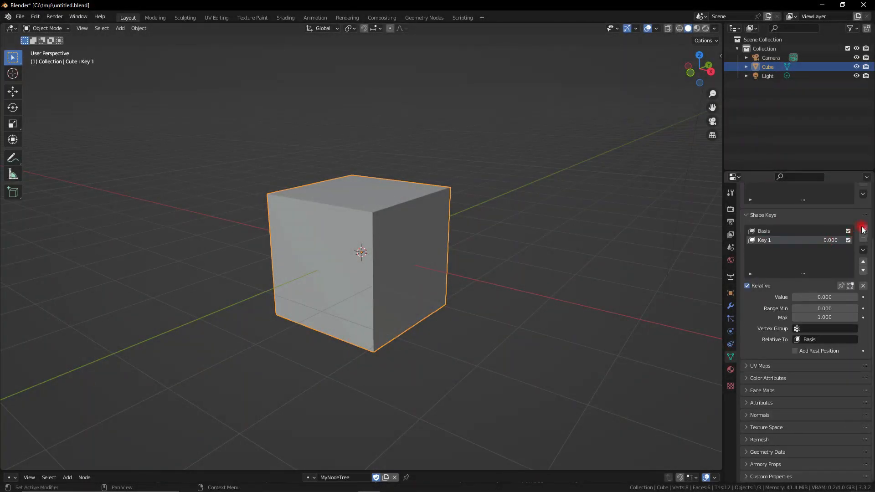
# - Add Key 2 to the Cube's shape keys, then make Key 1 active again
pyautogui.click(863, 229)
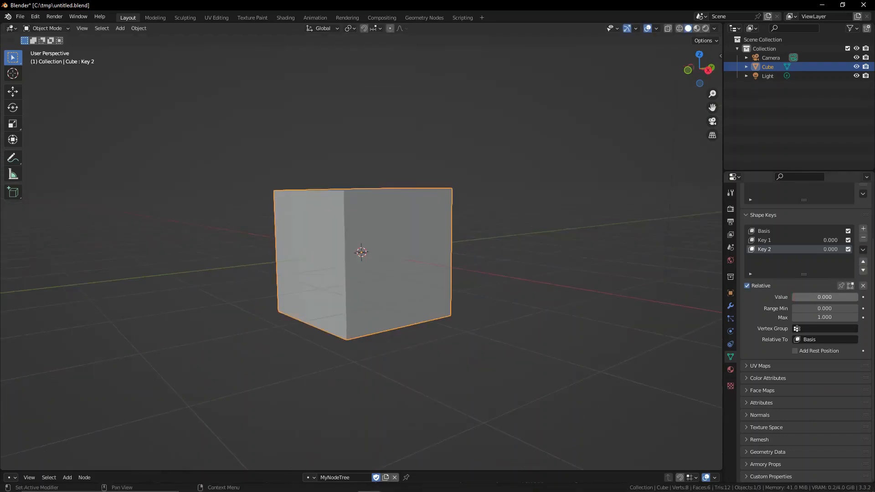
pyautogui.click(765, 240)
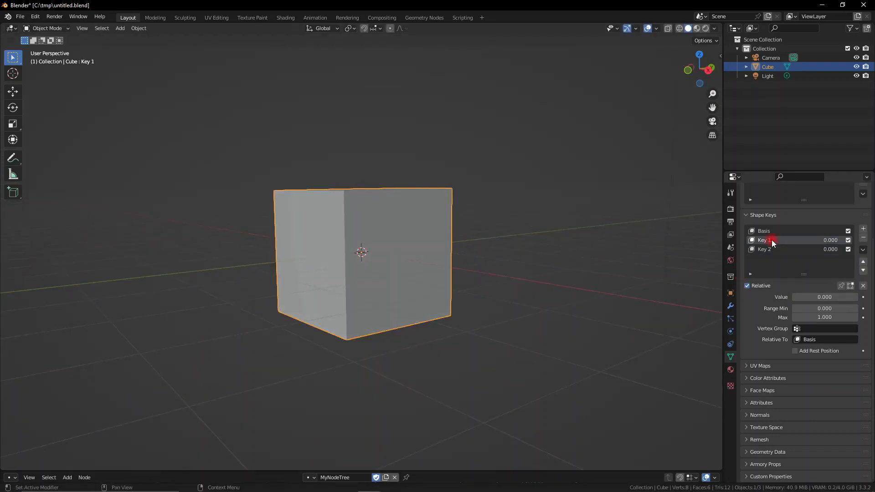
pyautogui.click(770, 240)
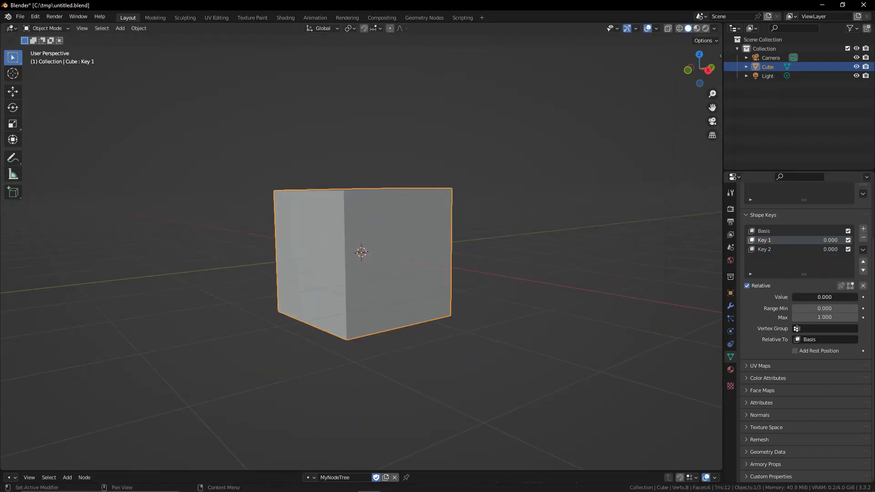